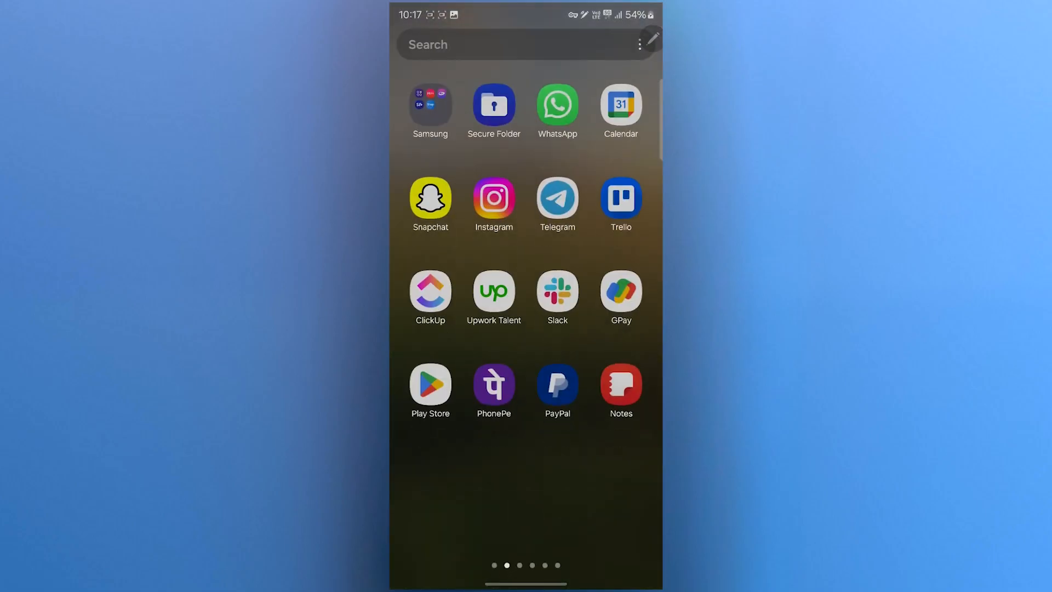
Launch the Play Store and activate its app search showing recent searches like 'gemini'.
text(gemini)
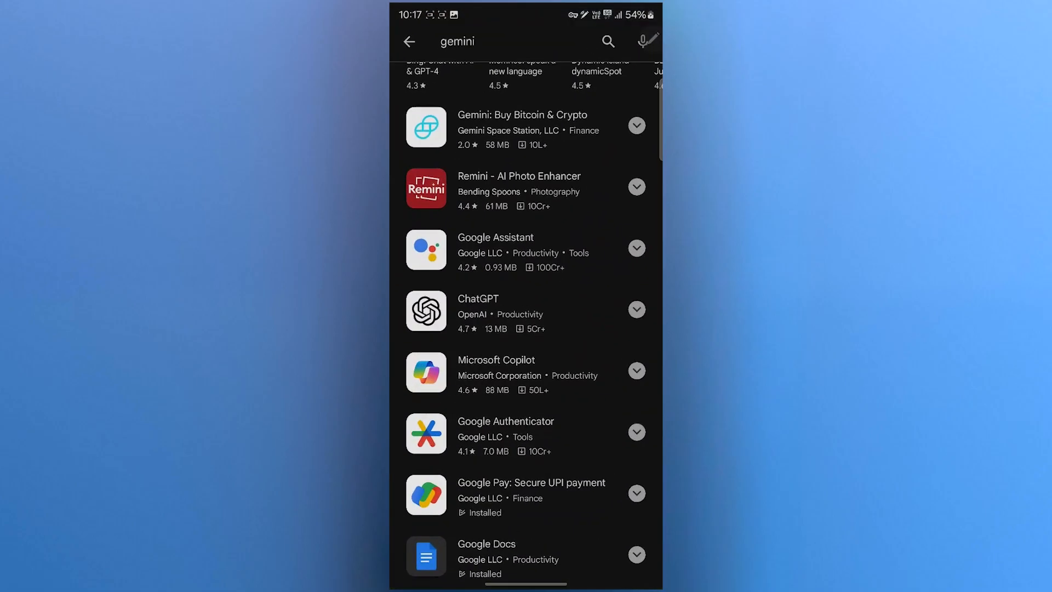
click(408, 40)
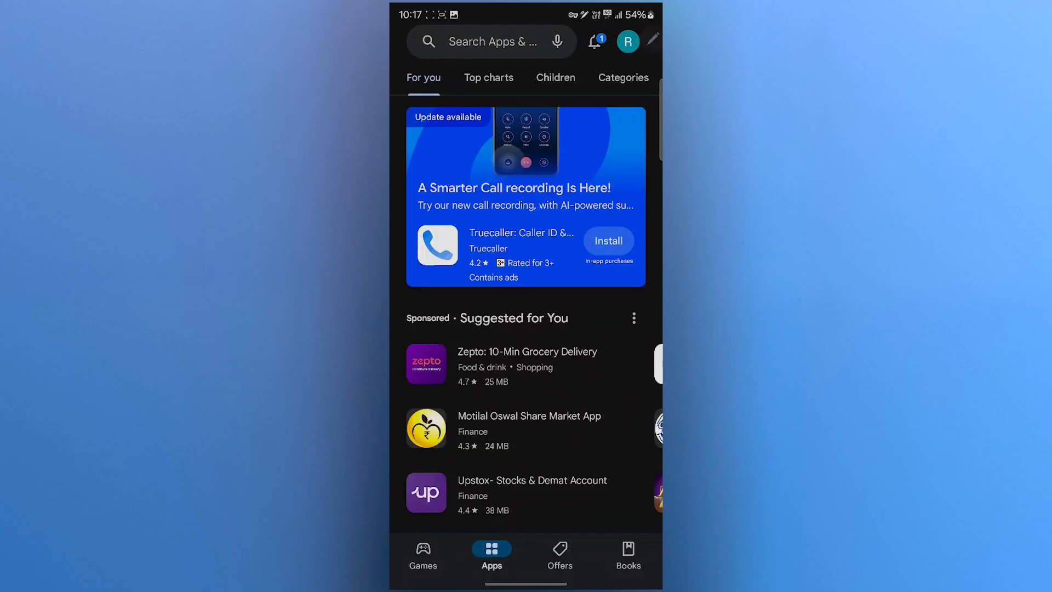
click(489, 41)
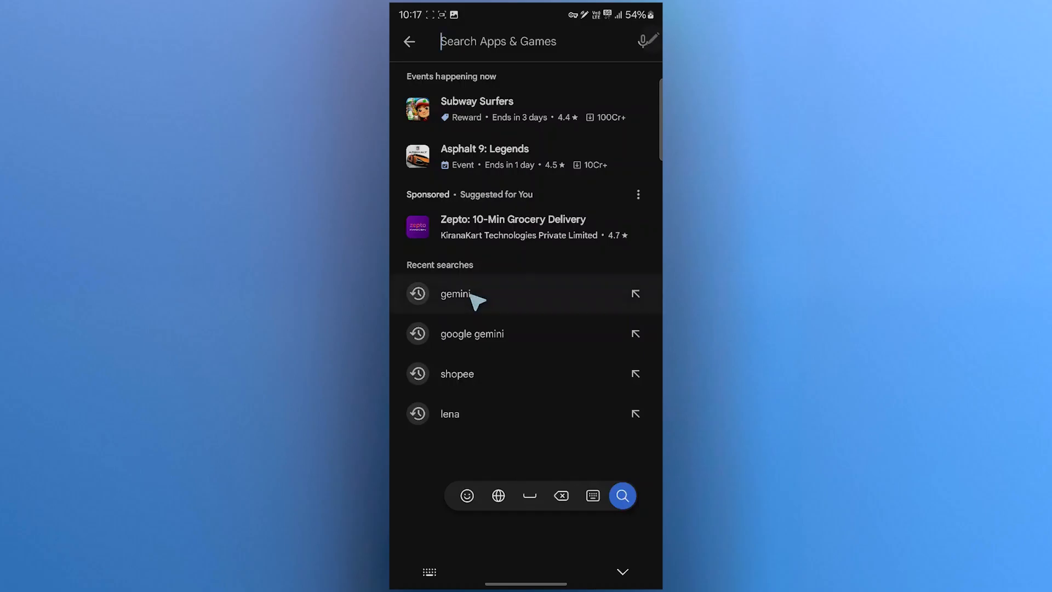
Rerun the recent 'gemini' search to list results such as Google Assistant.
click(456, 294)
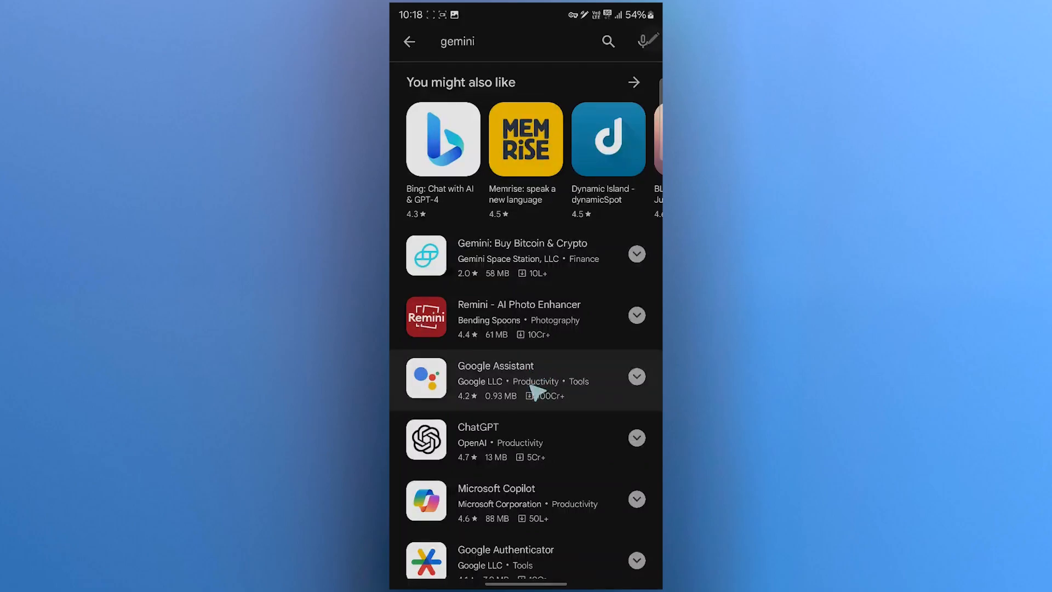
Install Google Assistant by Google LLC from its app page and launch it.
click(495, 378)
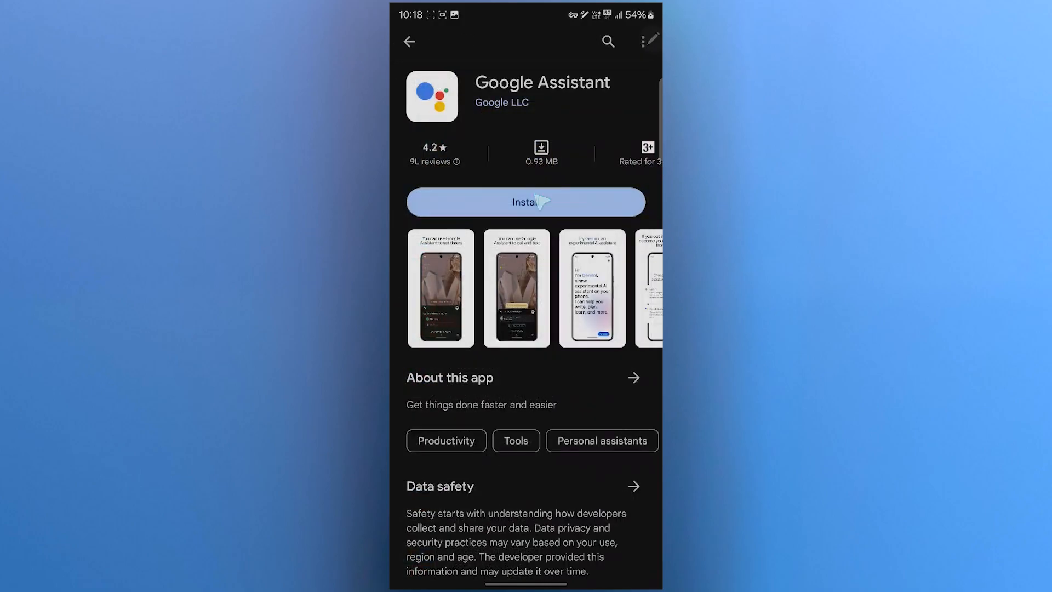
click(525, 202)
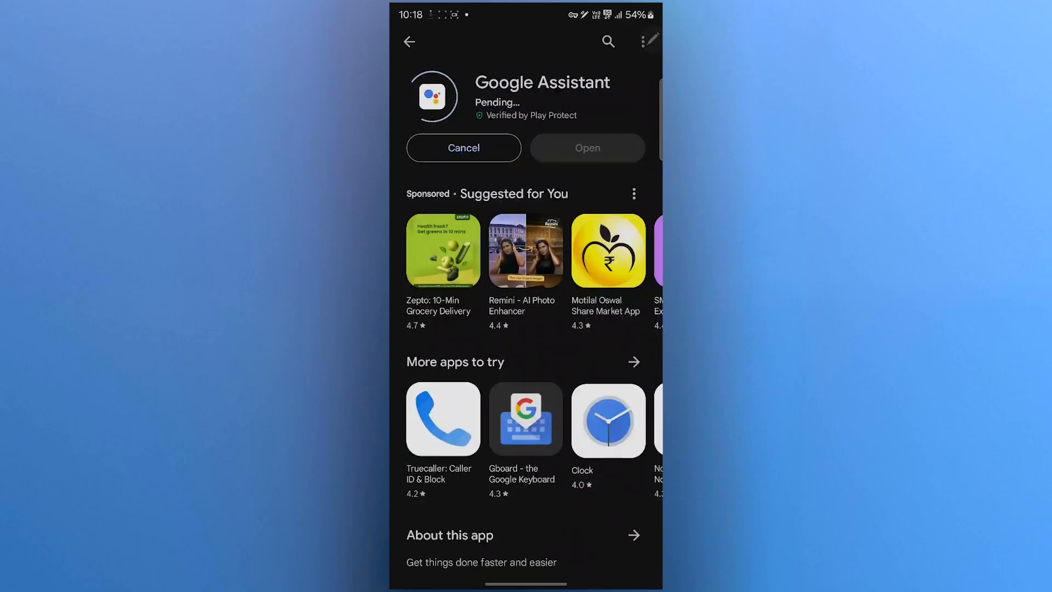
scroll(down, 3)
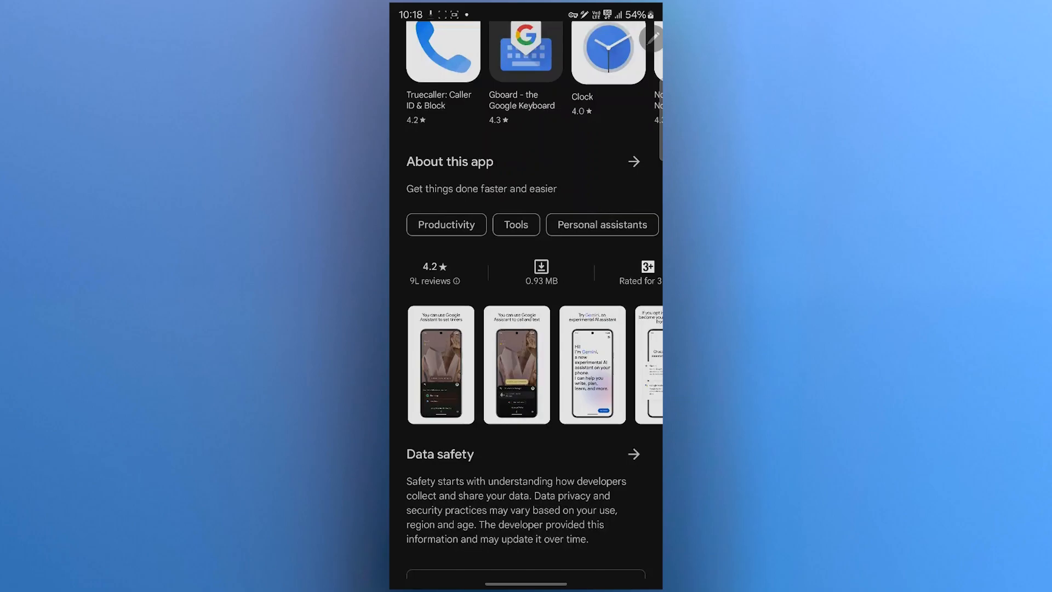
click(440, 364)
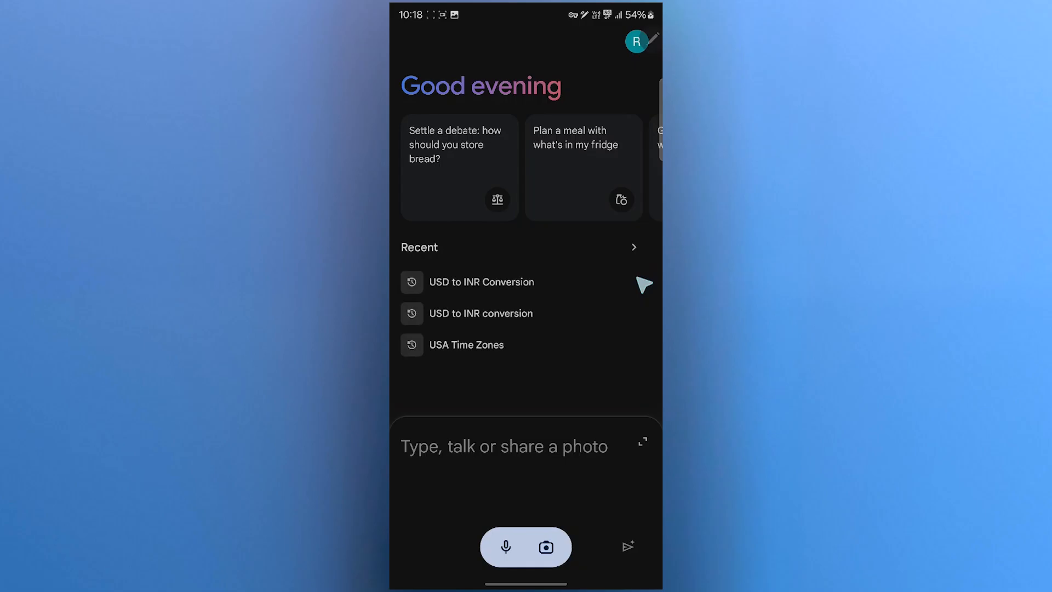
mouse_move(512, 455)
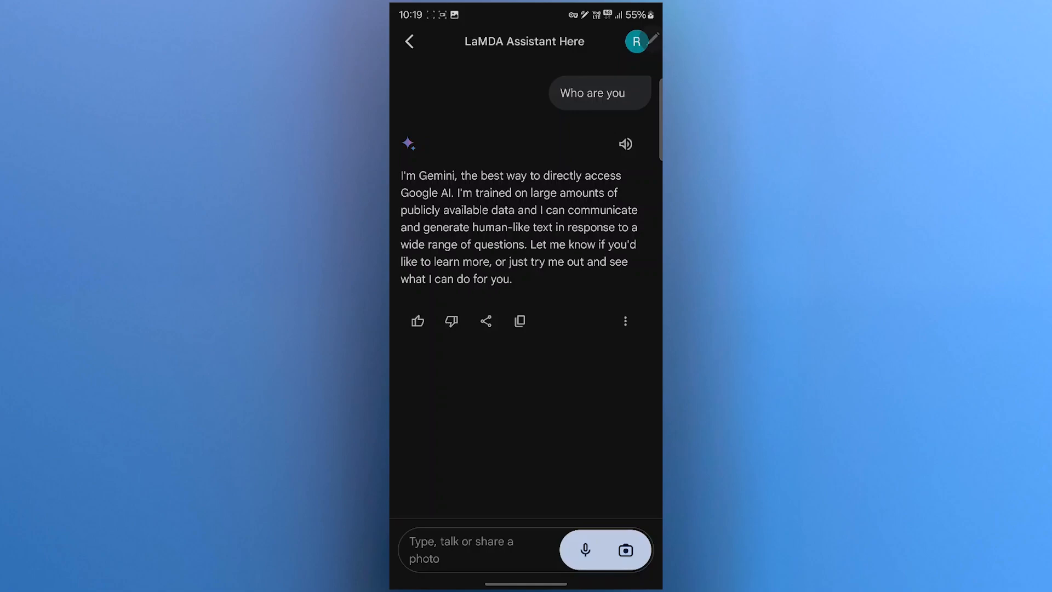
View Gemini's reply introducing itself to the question 'Who are you'.
click(470, 550)
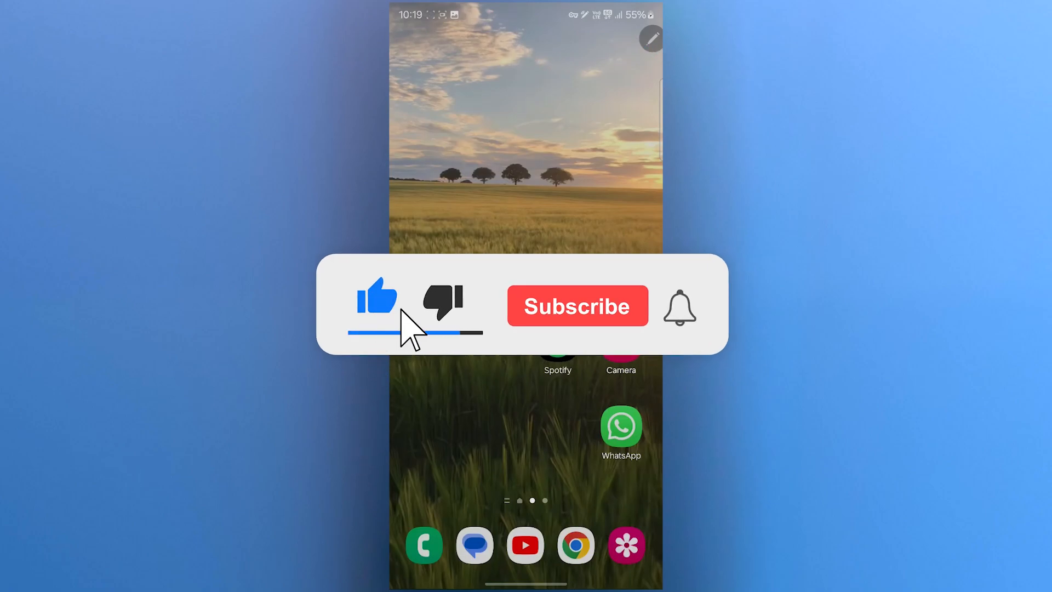
Exit Gemini back to the phone's home screen.
click(577, 306)
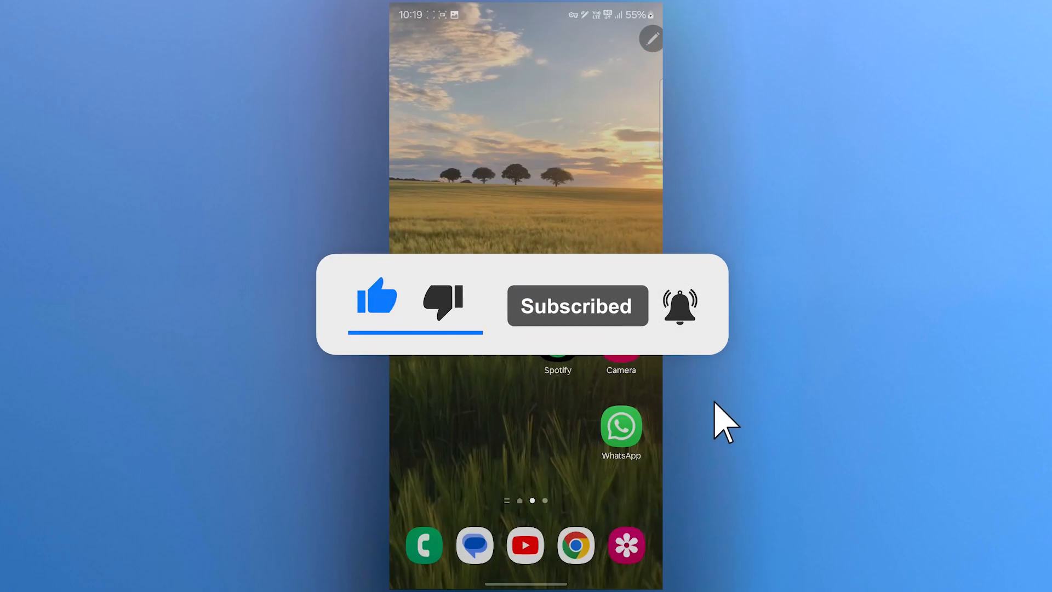